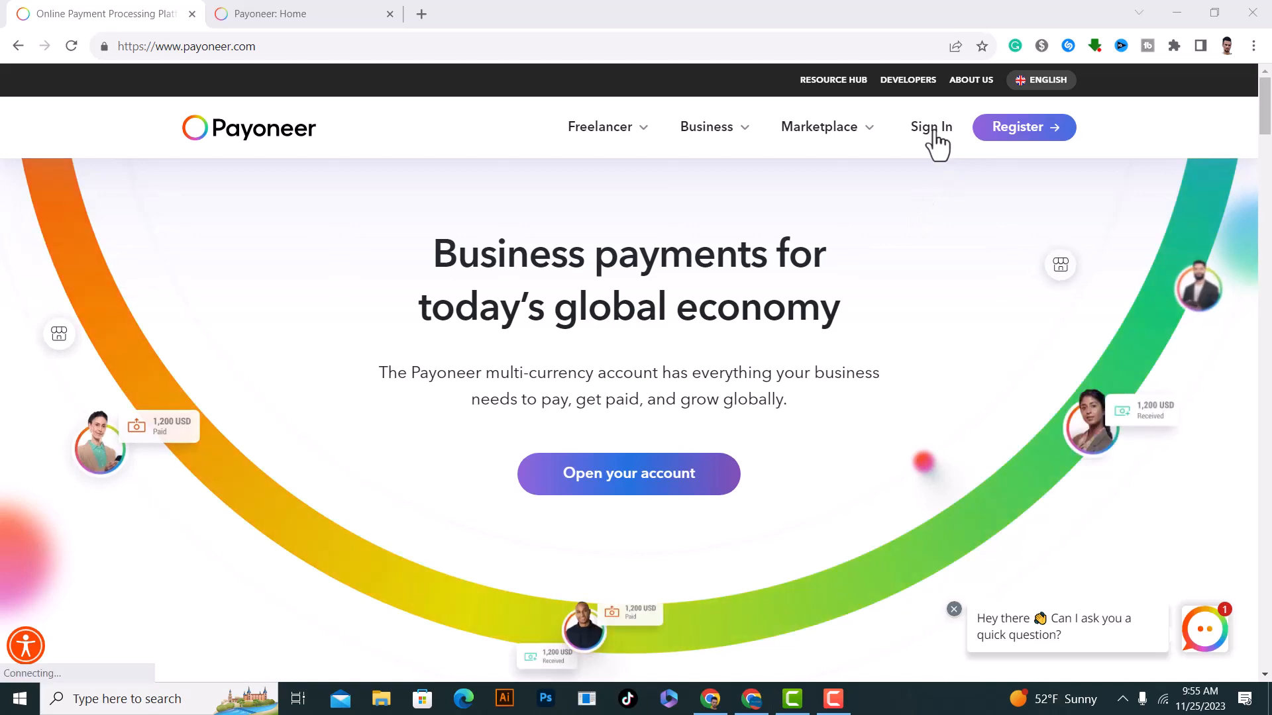
Sign in from payoneer.com to reach the account Home dashboard.
{"action": "left_click", "coordinate": [931, 127]}
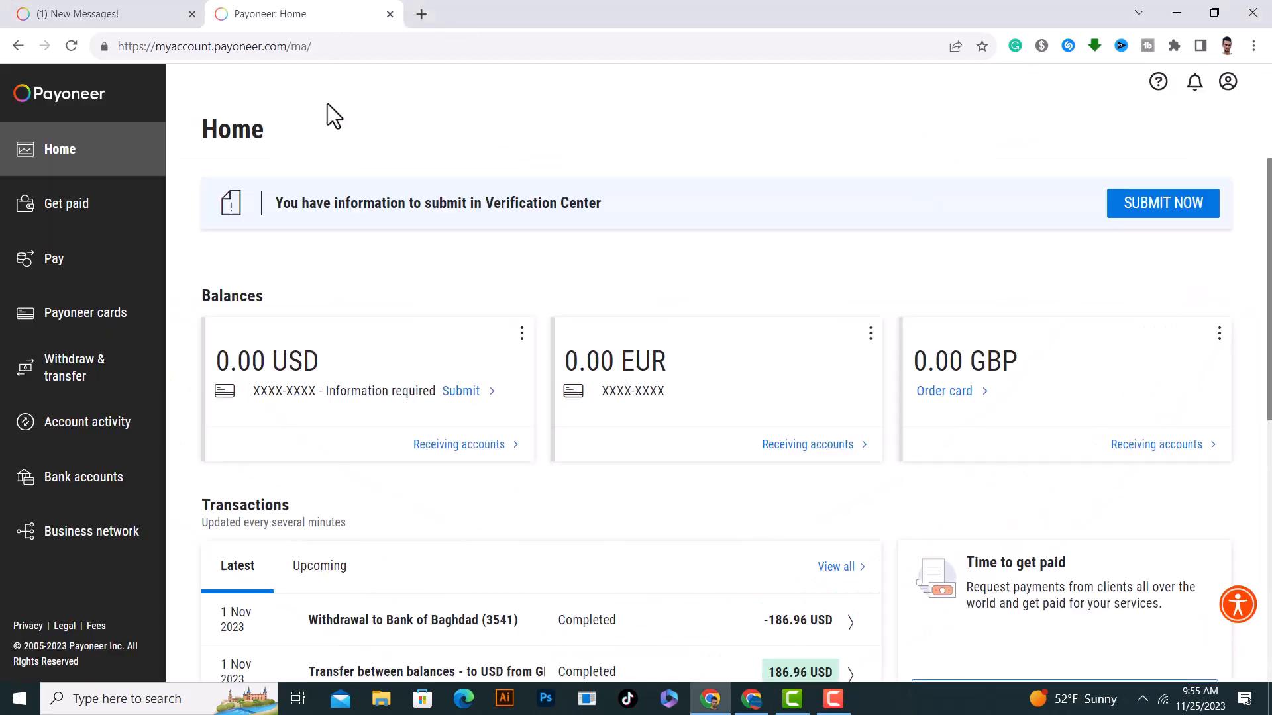
{"action": "mouse_move", "coordinate": [1030, 211]}
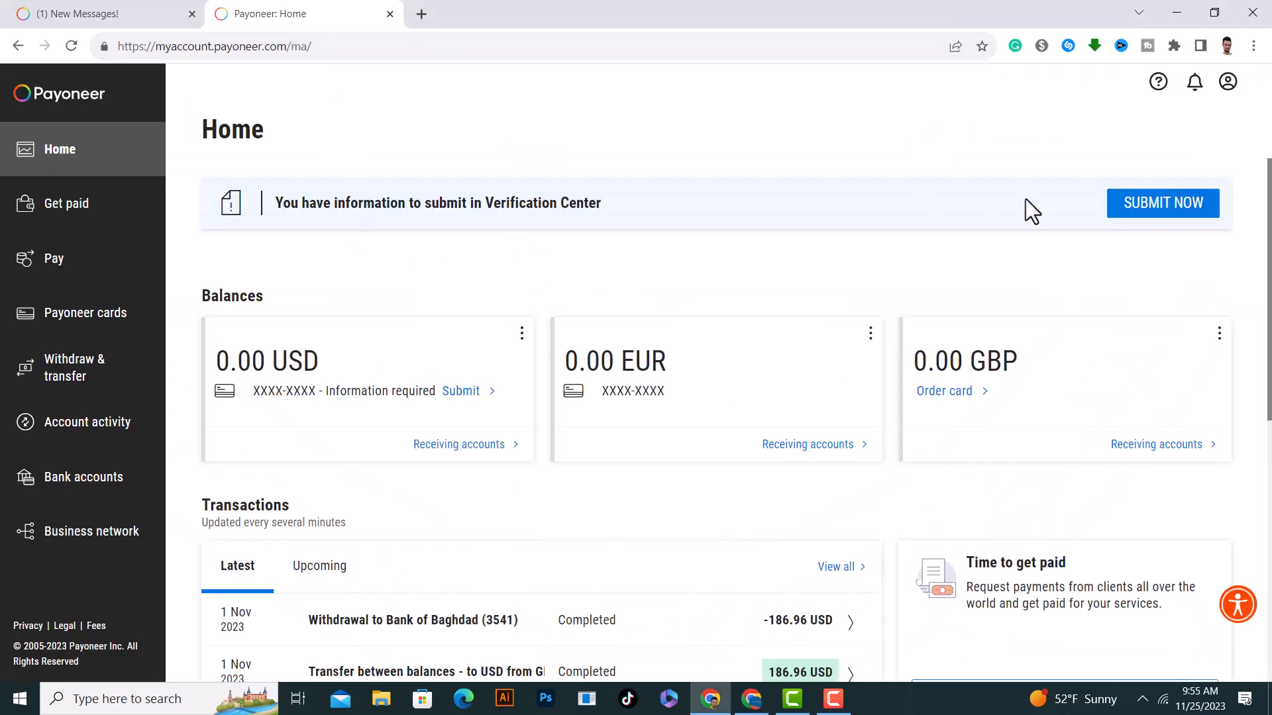
{"action": "mouse_move", "coordinate": [1227, 82]}
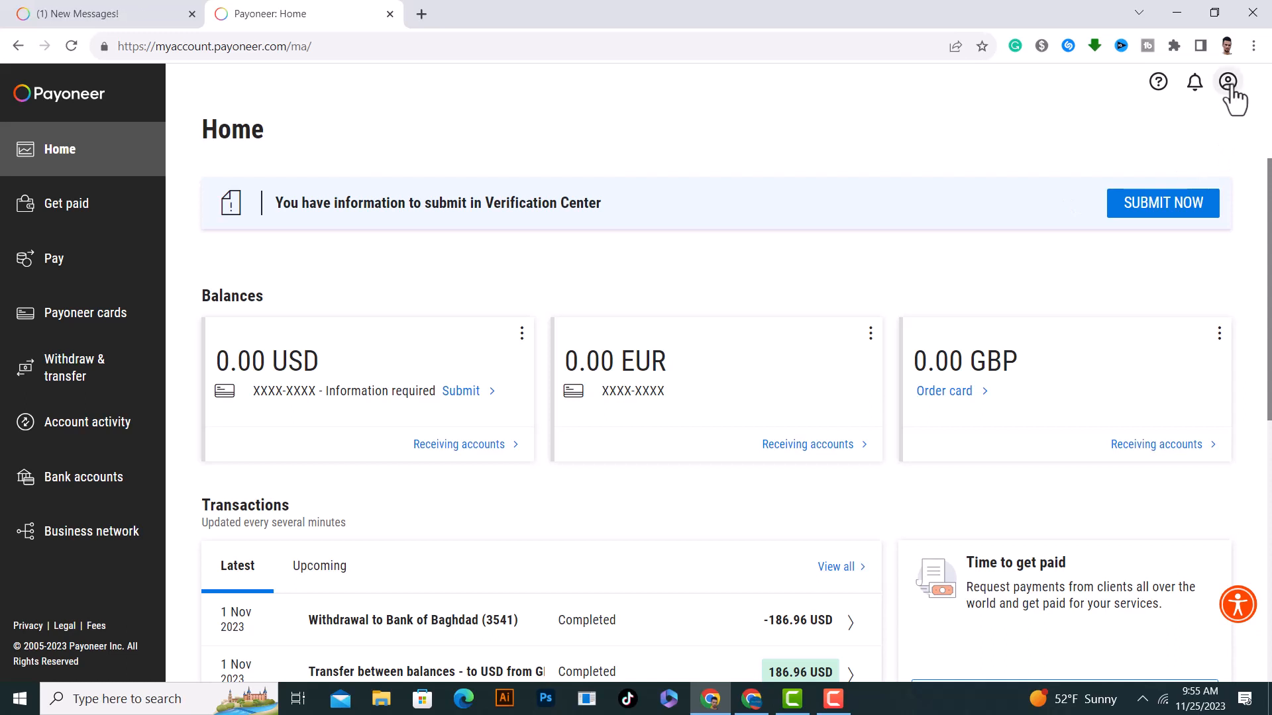
Go to Settings from the account menu and enter Profile settings.
{"action": "left_click", "coordinate": [1227, 82]}
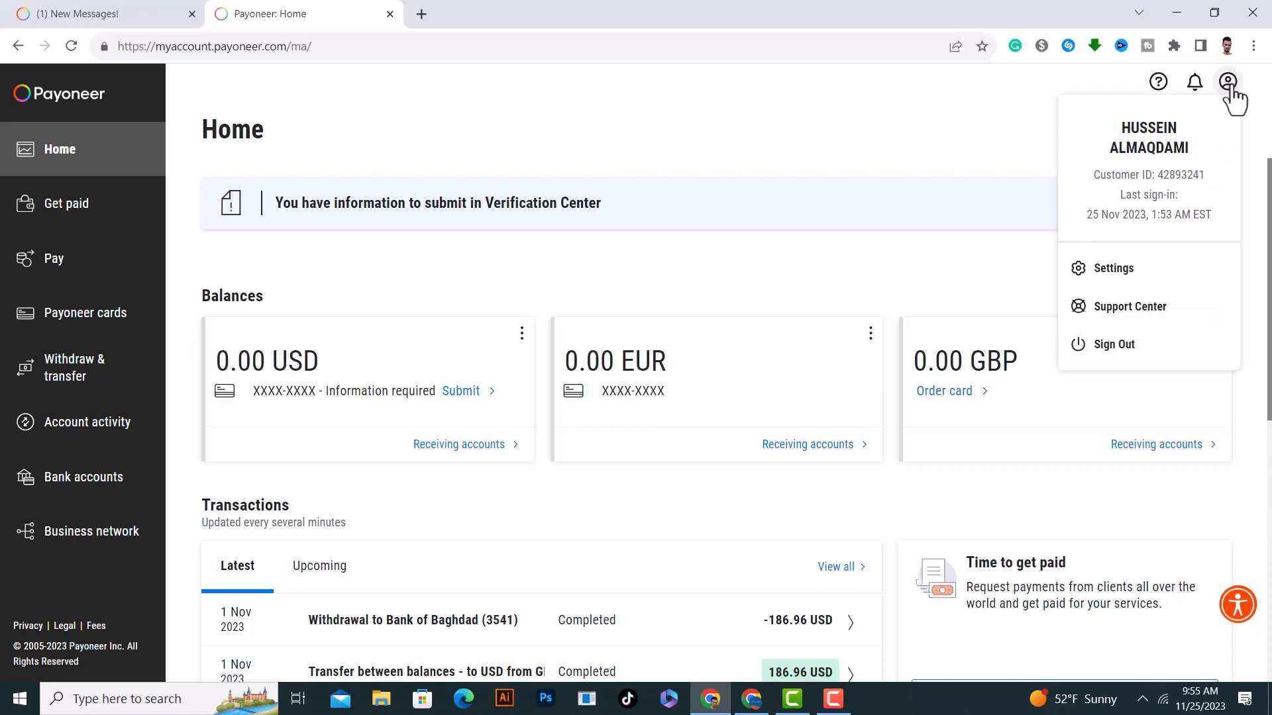
{"action": "left_click", "coordinate": [1113, 268]}
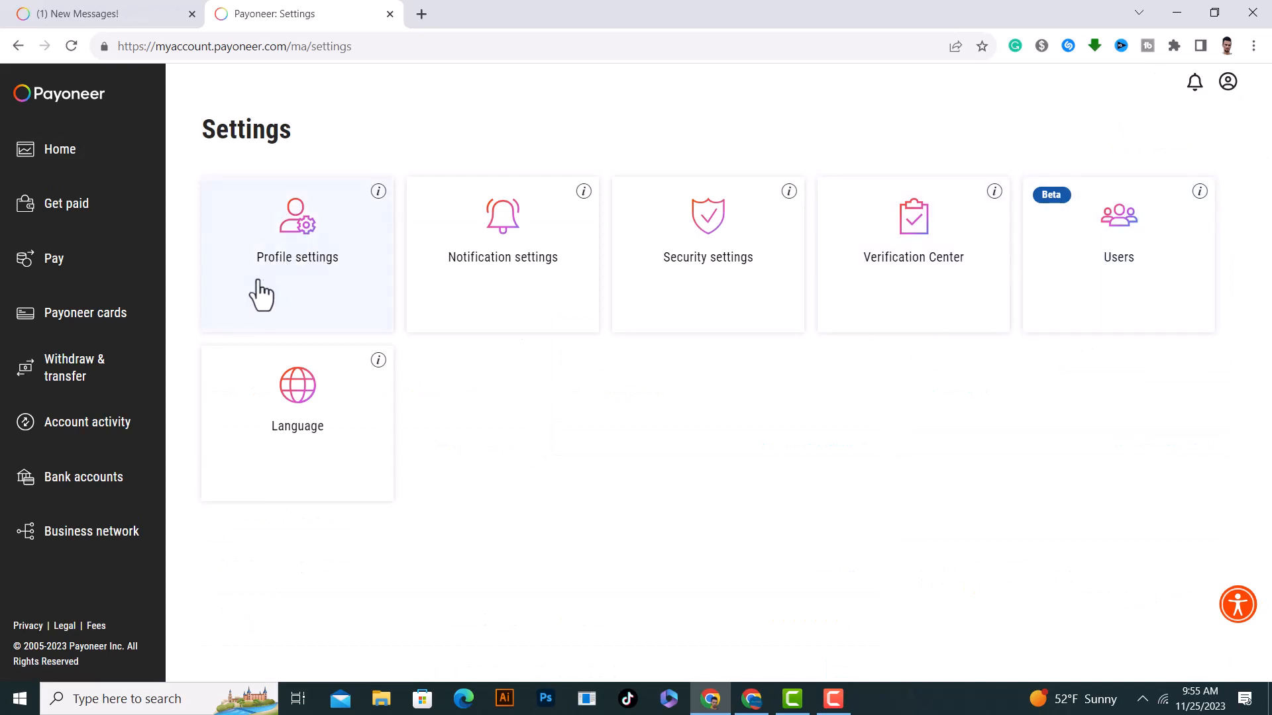
{"action": "left_click", "coordinate": [297, 257]}
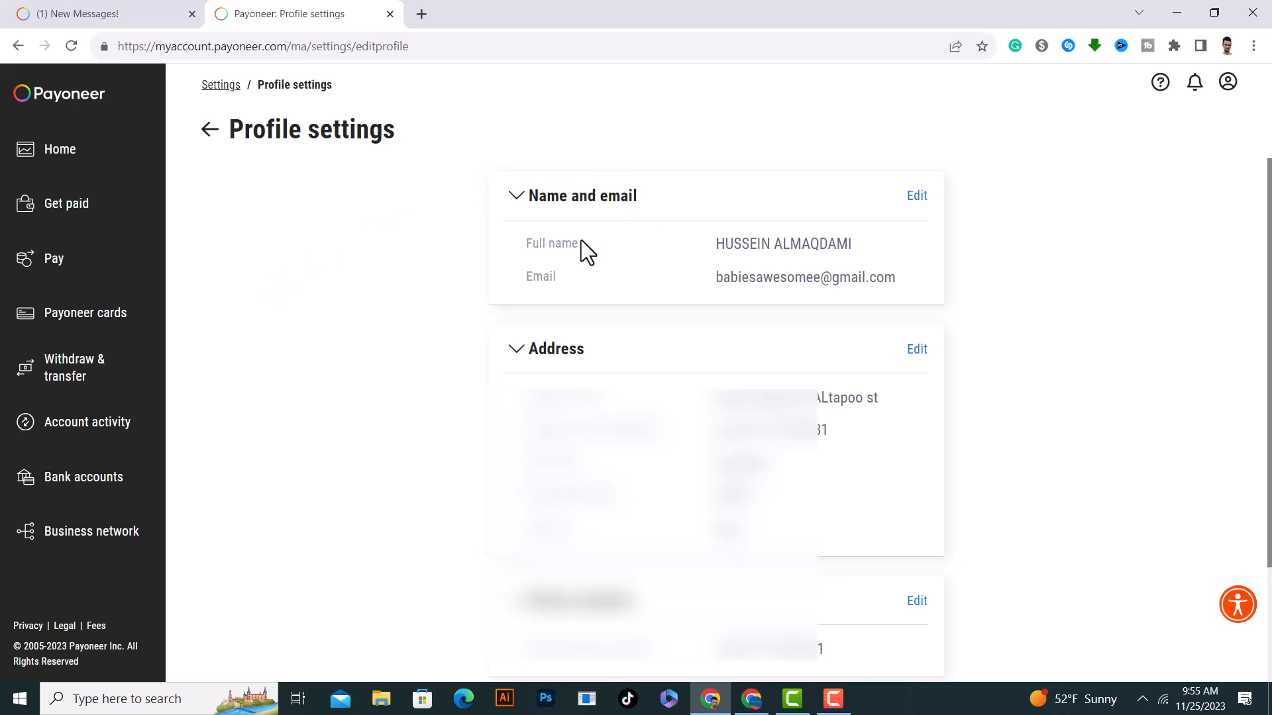
{"action": "mouse_move", "coordinate": [721, 214]}
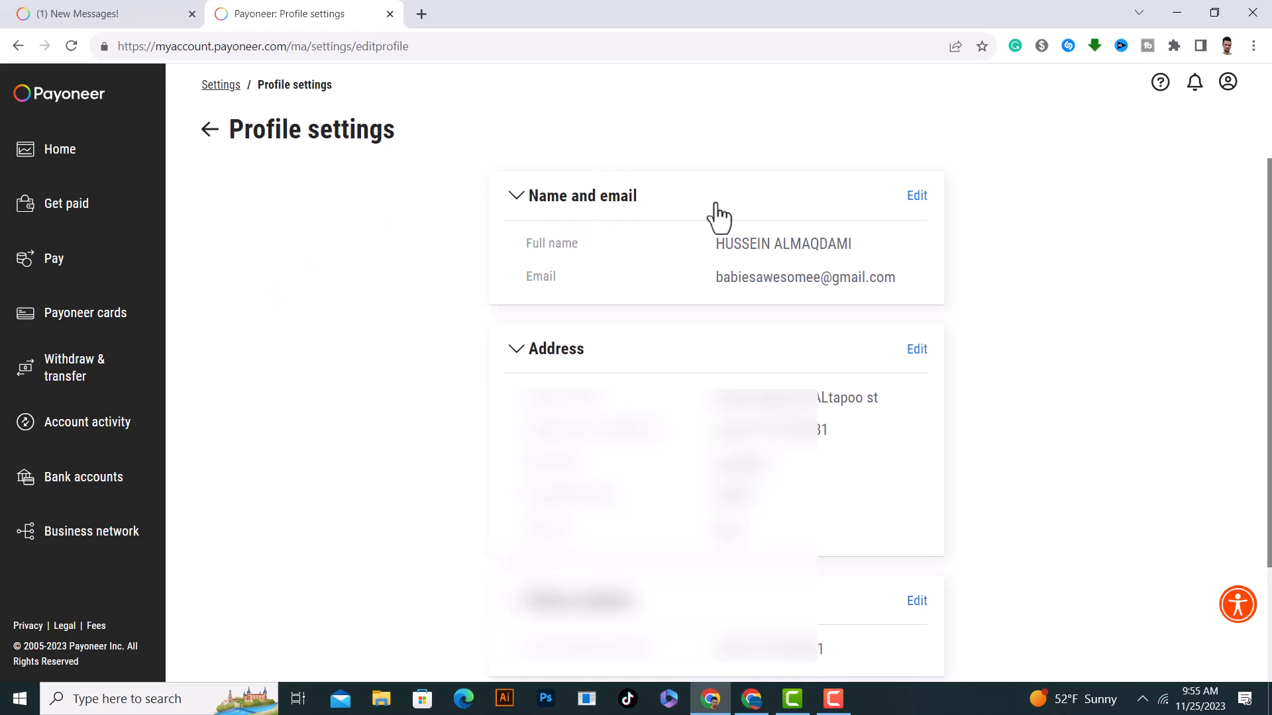
Edit Name and email and start a Request name change for the full name.
{"action": "left_click", "coordinate": [917, 196]}
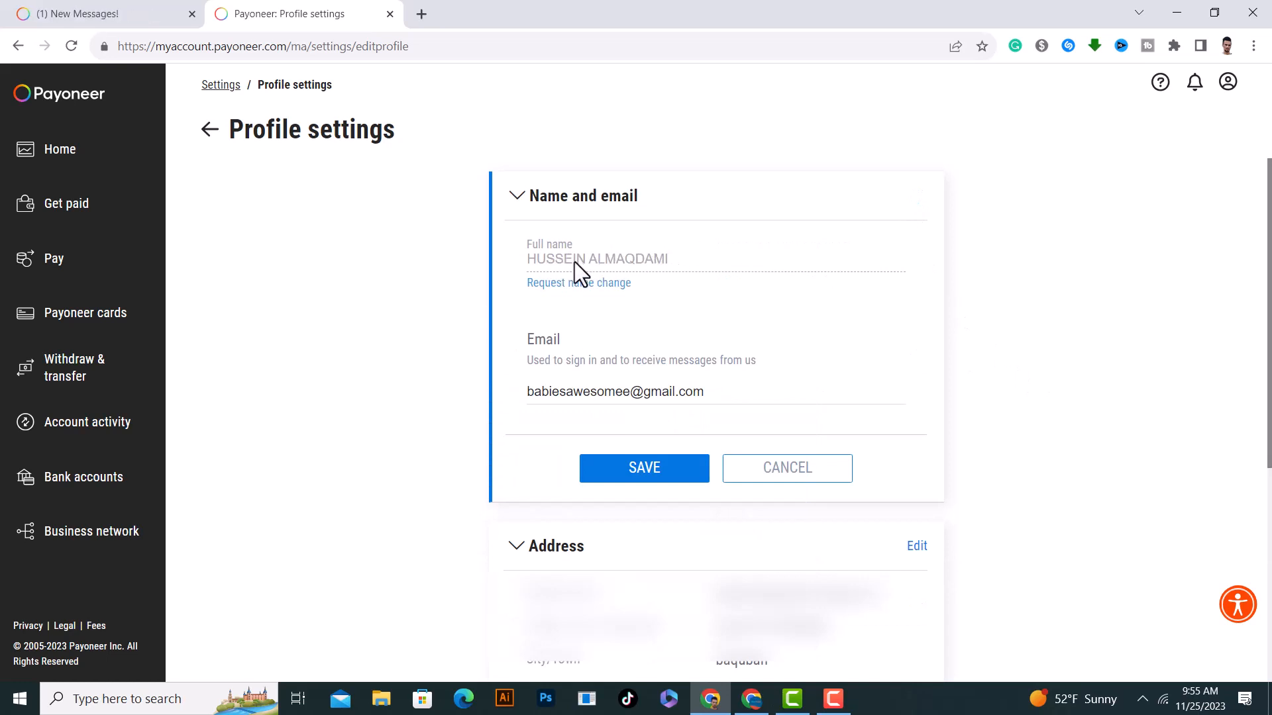
{"action": "left_click", "coordinate": [578, 283]}
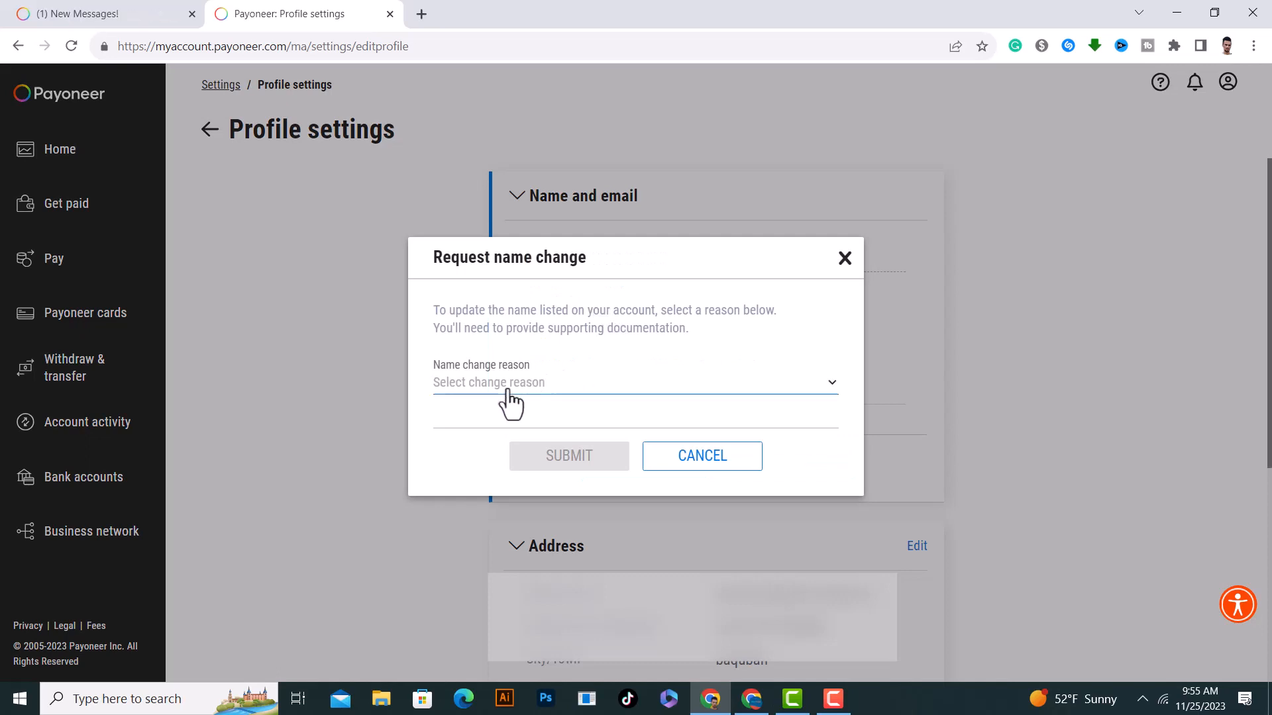
Set the name change reason to Legal name change, ready to submit.
{"action": "left_click", "coordinate": [635, 381]}
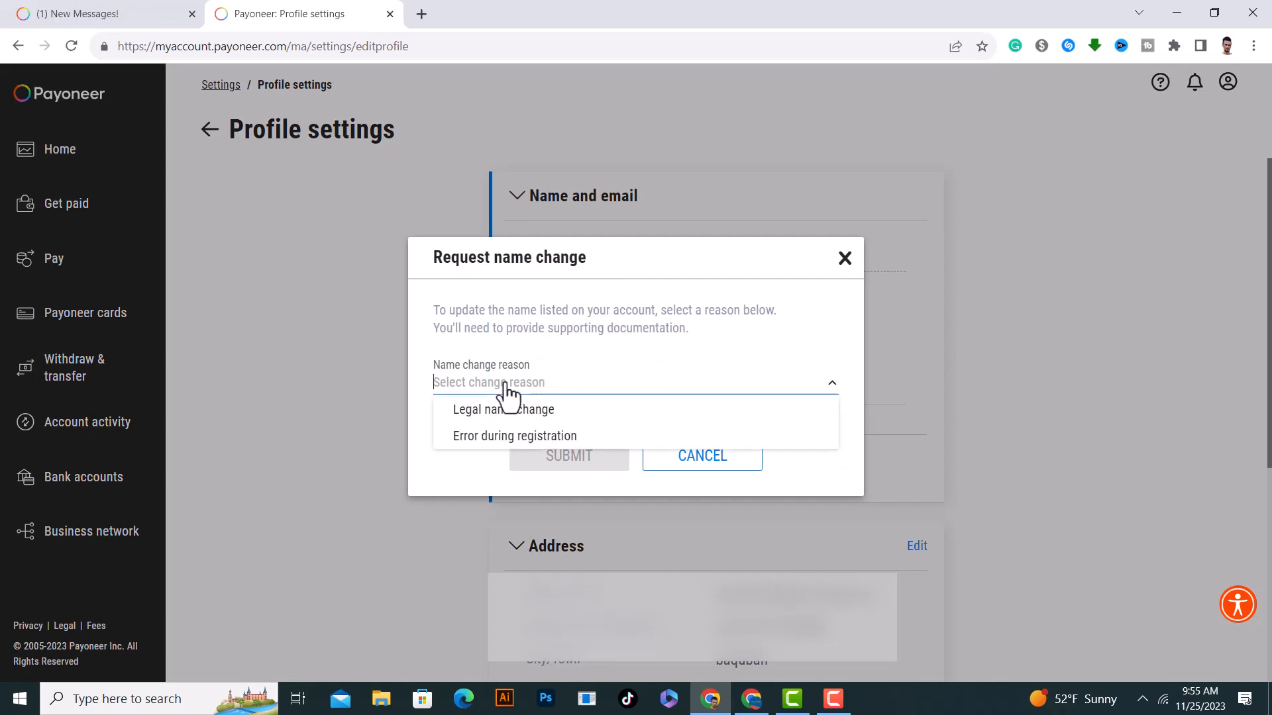
{"action": "mouse_move", "coordinate": [521, 456]}
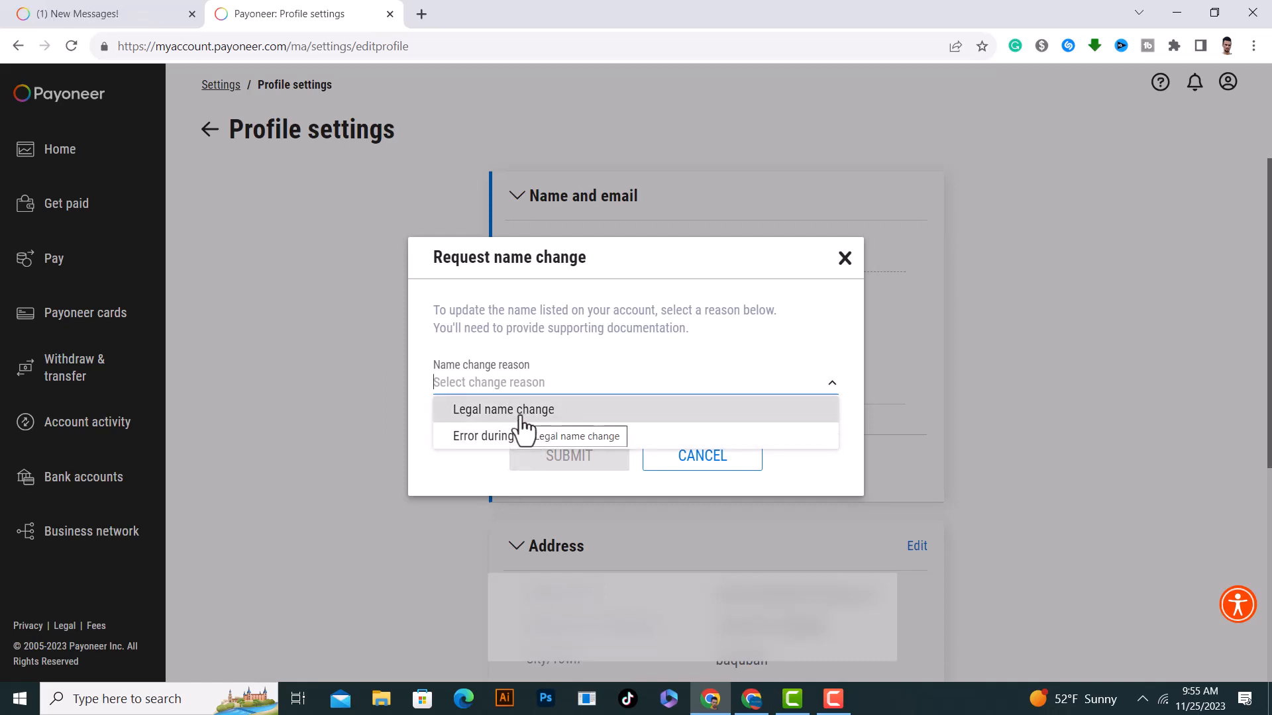
{"action": "left_click", "coordinate": [503, 409]}
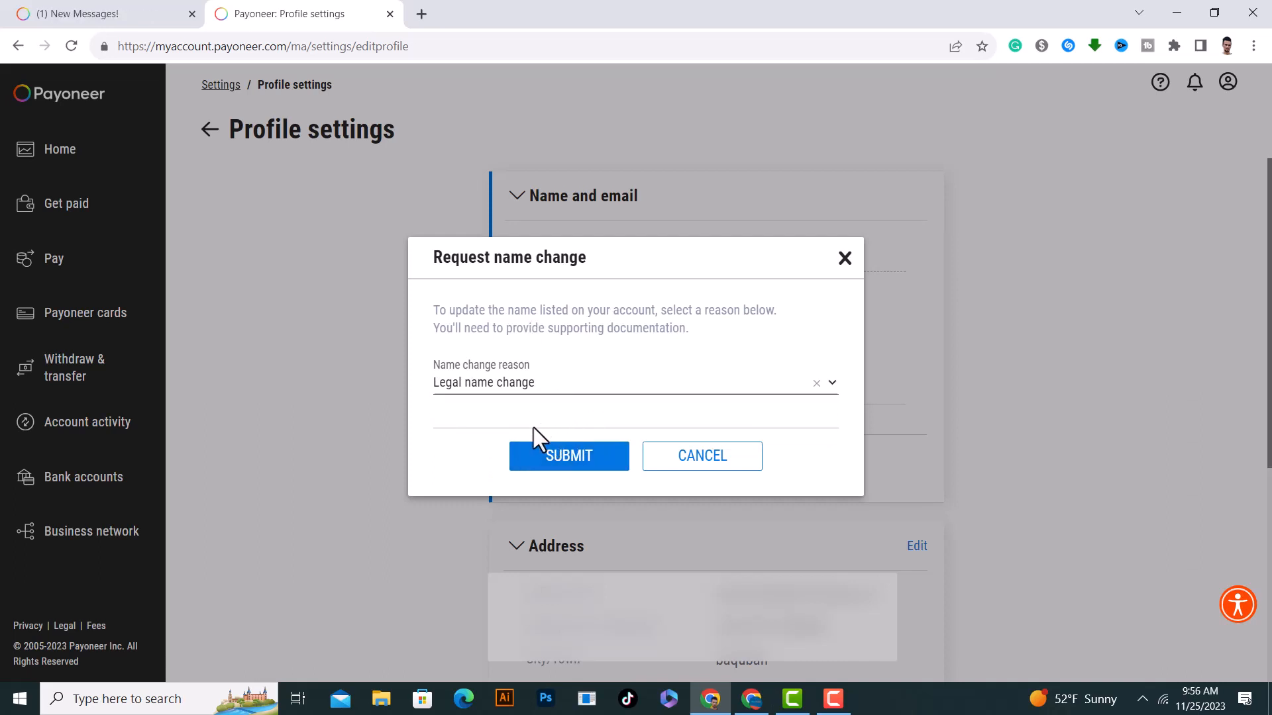
{"action": "mouse_move", "coordinate": [546, 443]}
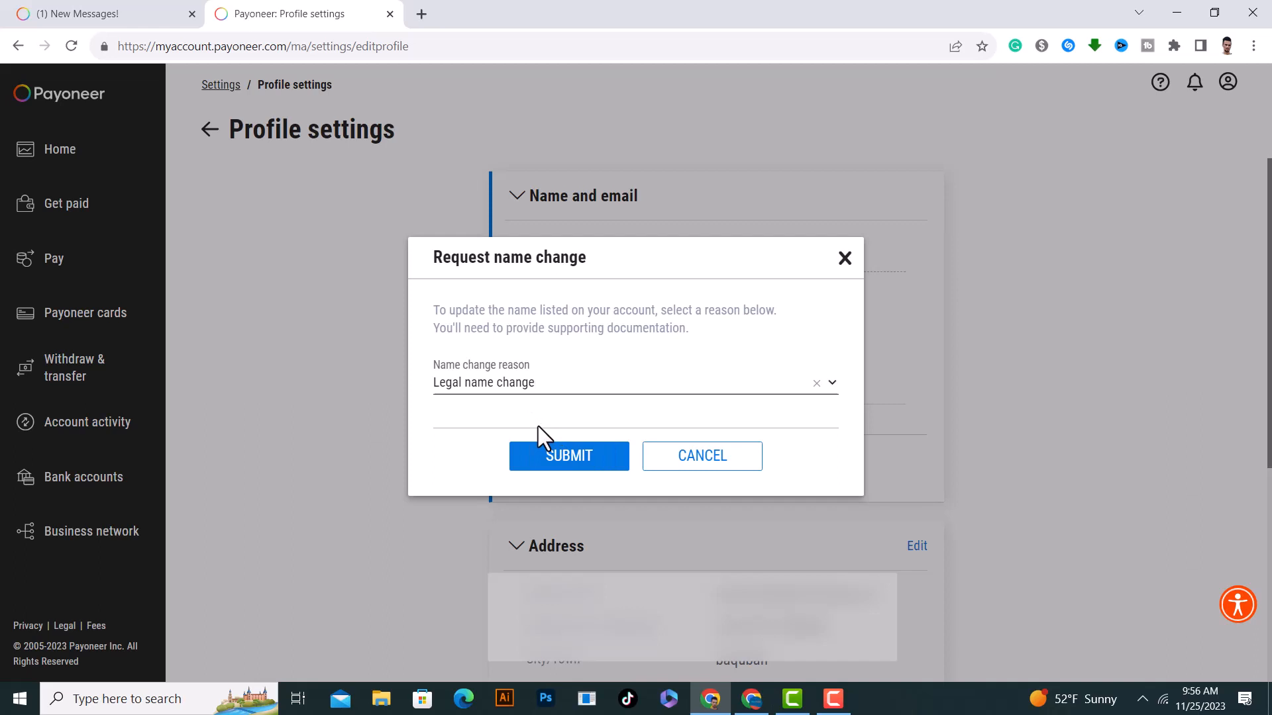